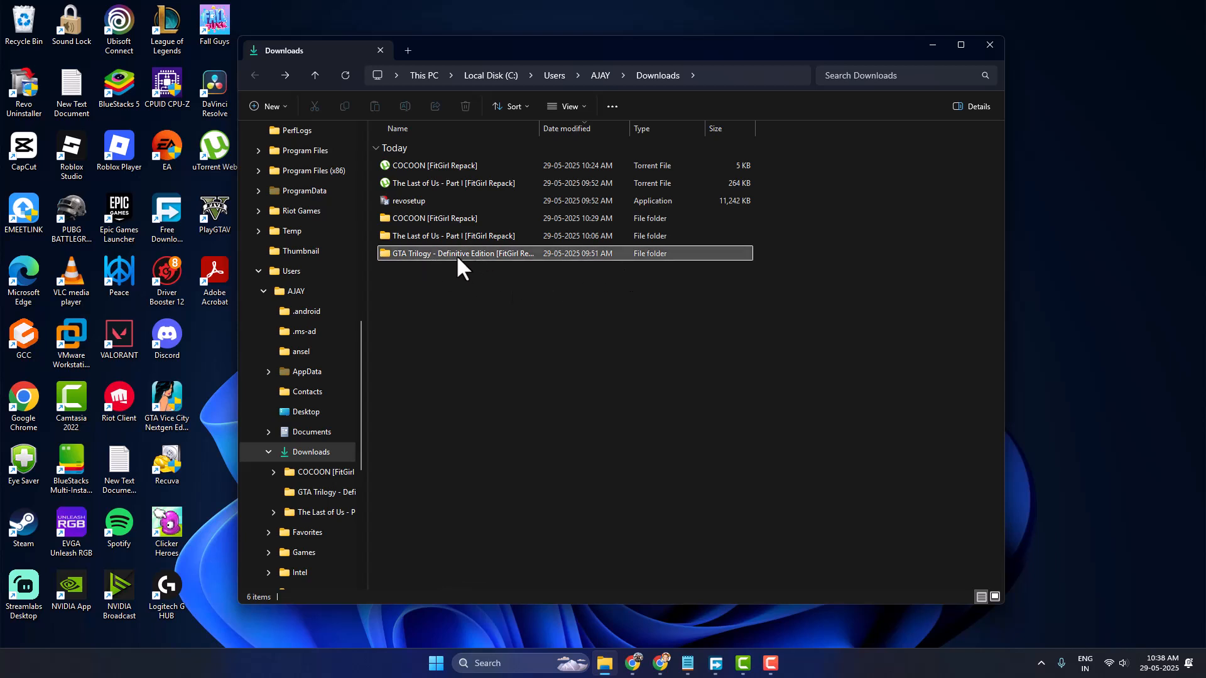
Step: View the GTA Trilogy folder's contents in Downloads, revealing its single fg-01.bin file
right_click(458, 253)
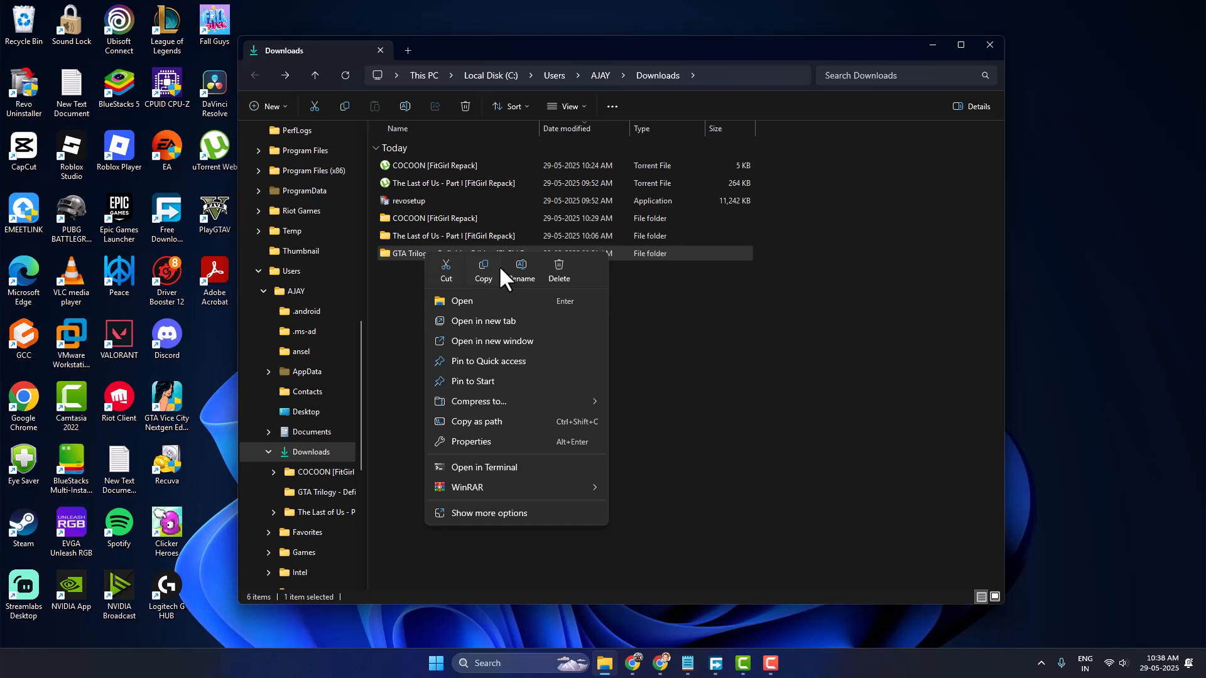
click(558, 269)
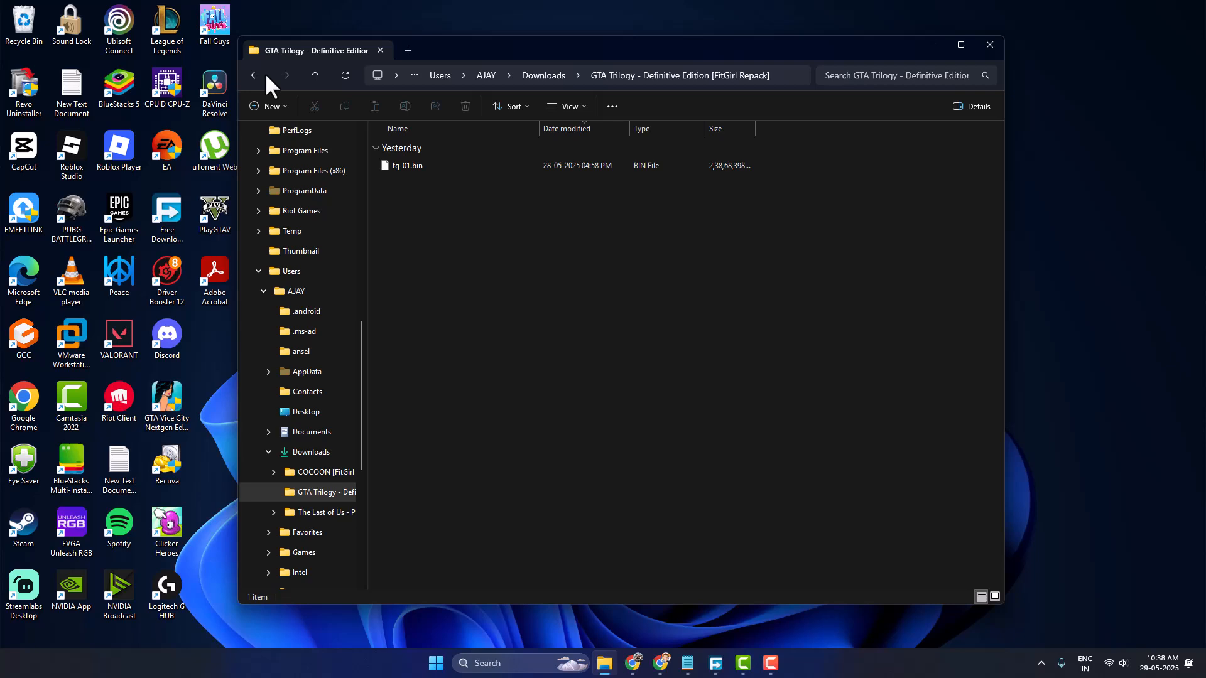
Step: Launch Resource Monitor via Start search 'mon' and ready its Associated Handles search
click(493, 663)
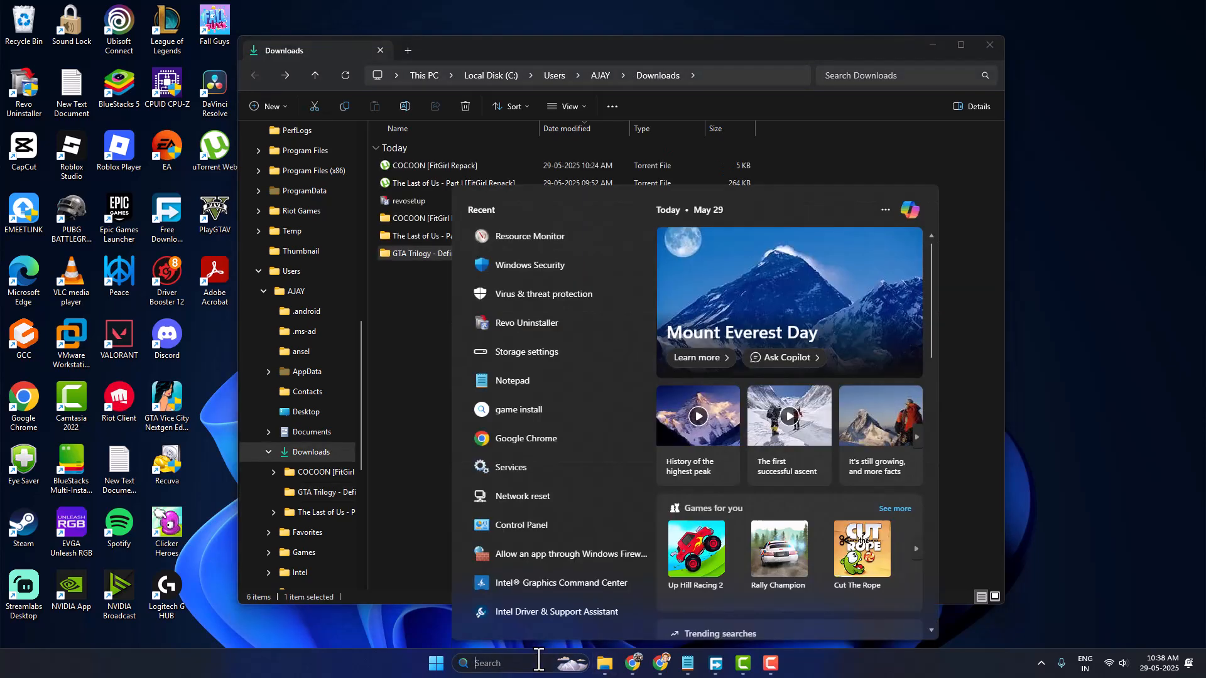
text(mon)
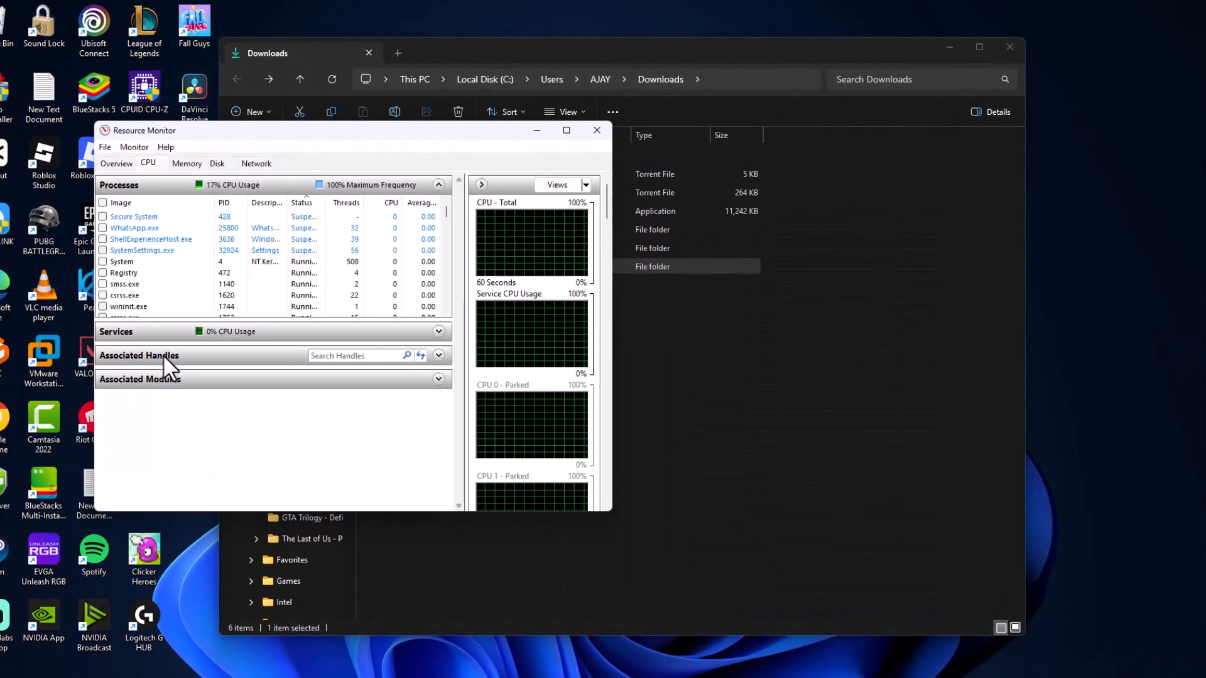
click(354, 356)
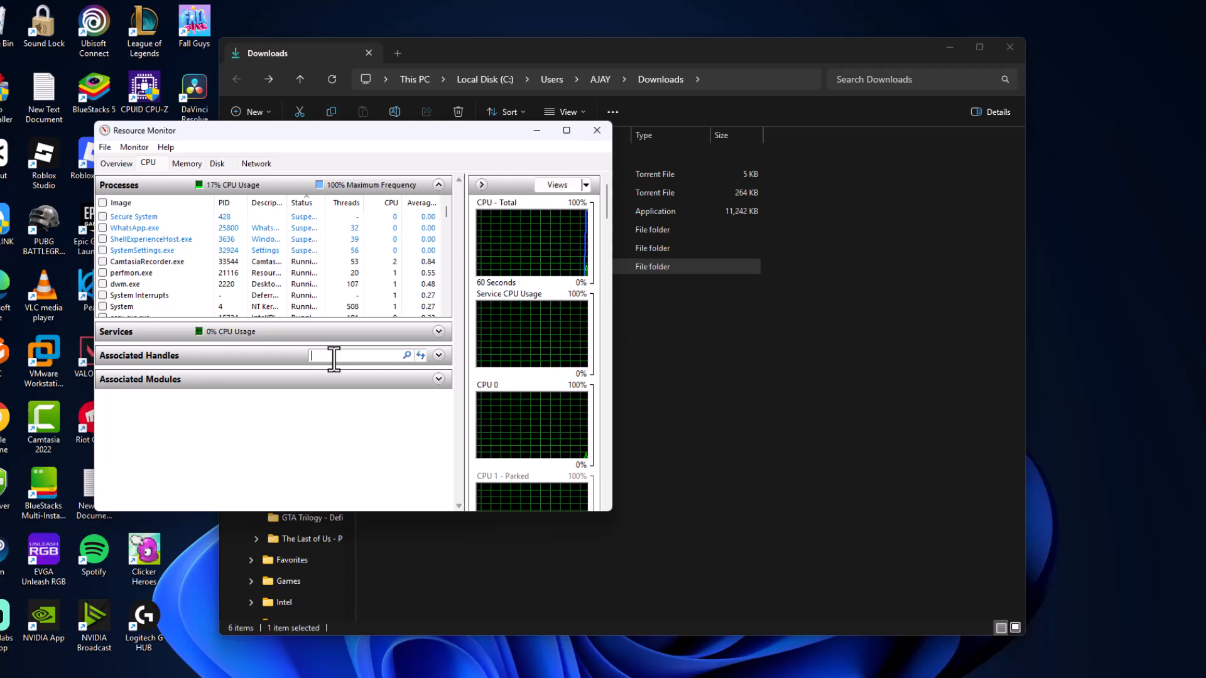
click(595, 130)
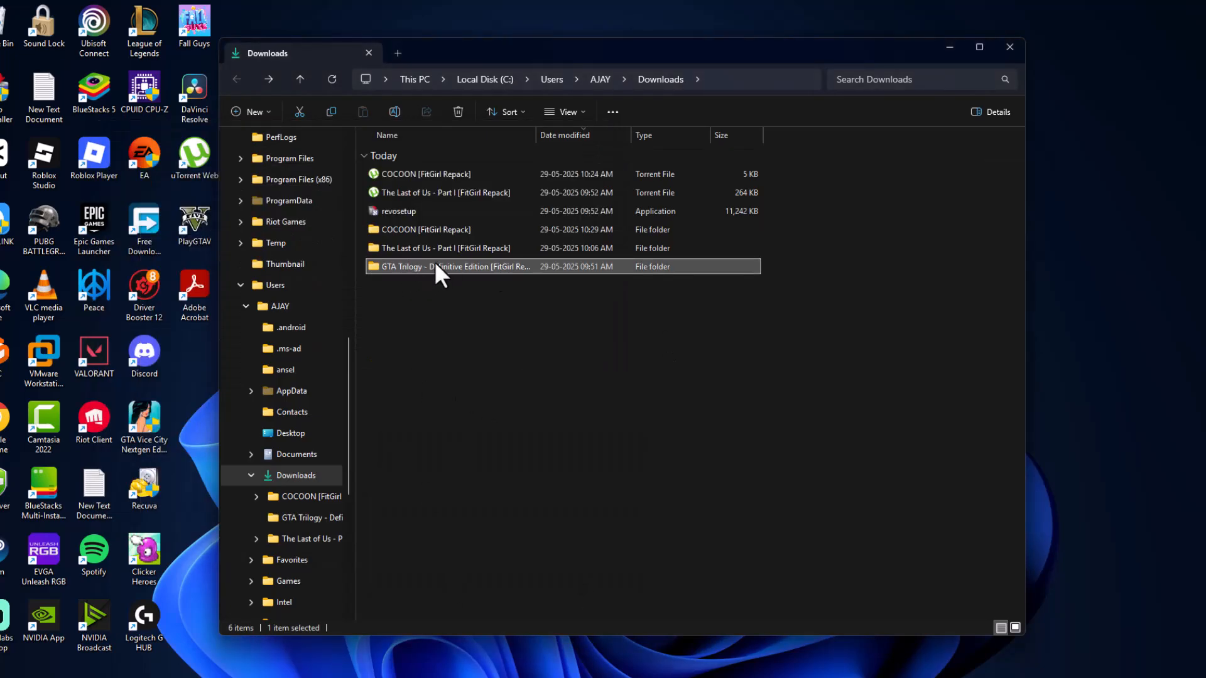
Step: Reopen the GTA Trilogy folder and note the fg-01.bin file name without changing it
double_click(453, 266)
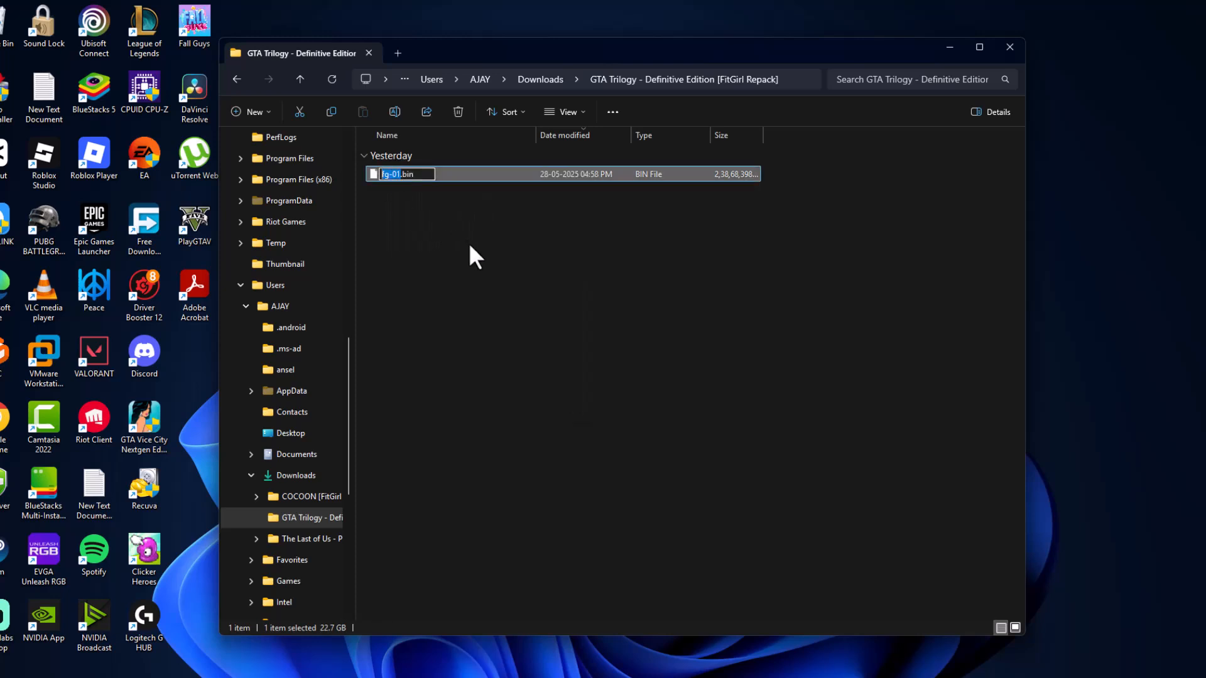
click(547, 279)
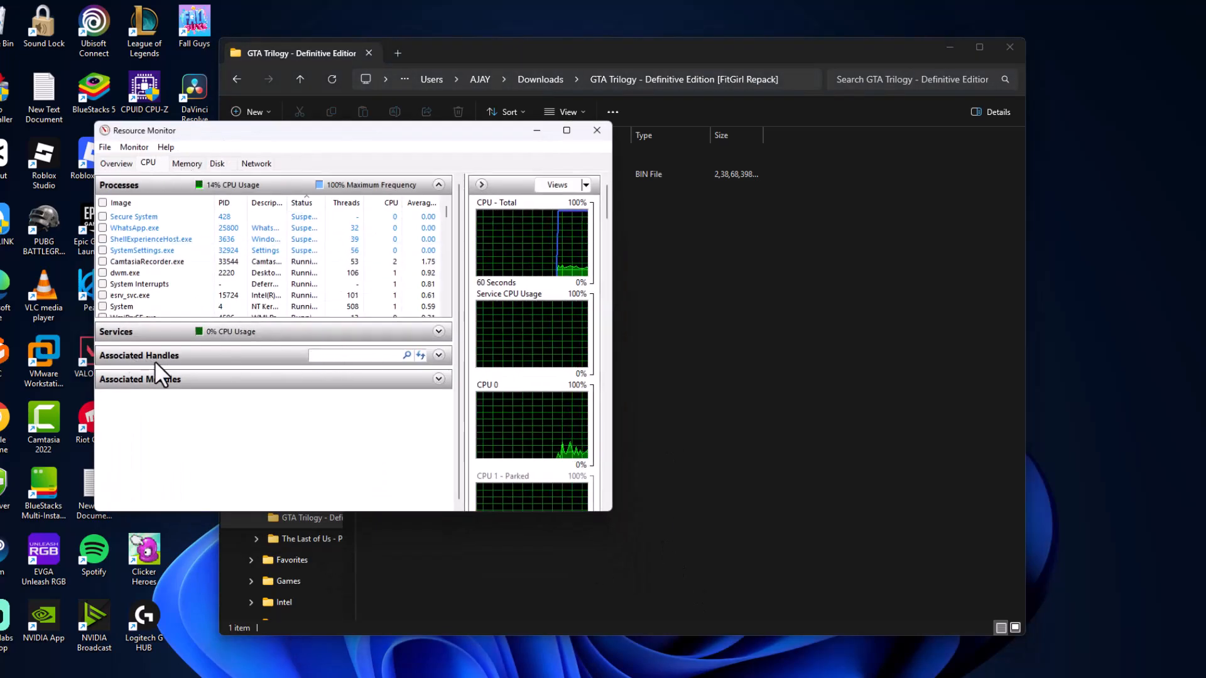
Step: Search handles for 'fg-01', end the utweb.exe process holding it, and refresh the search
text(fg-01)
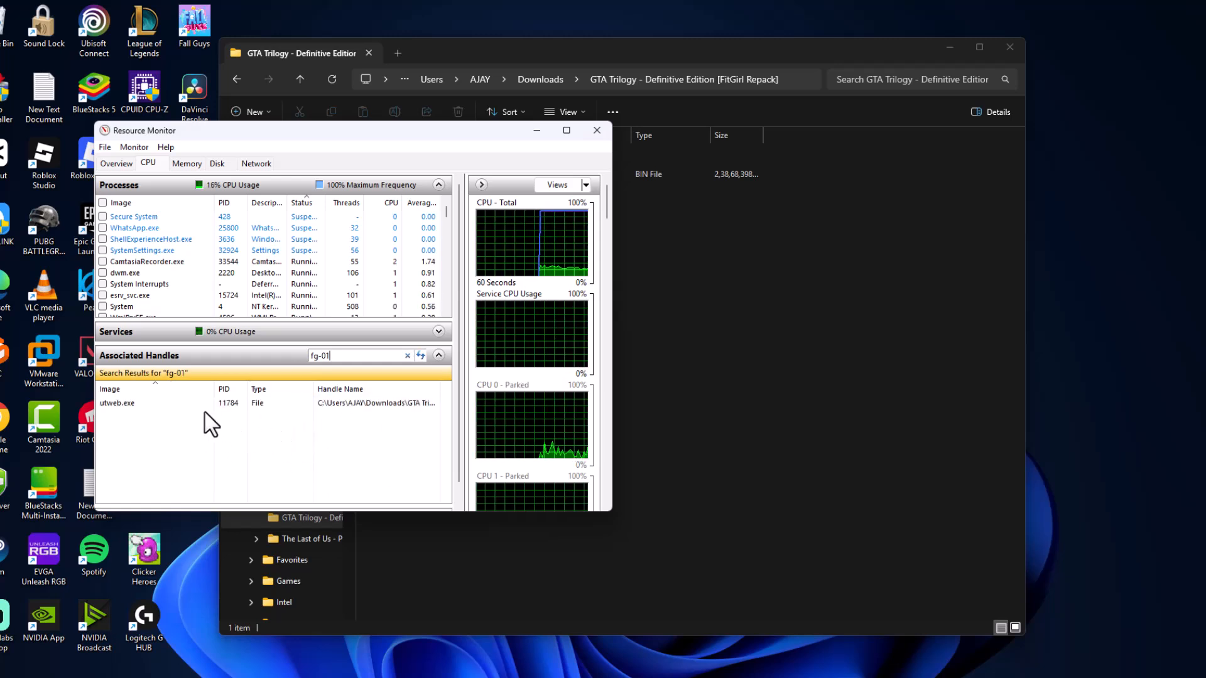
click(116, 403)
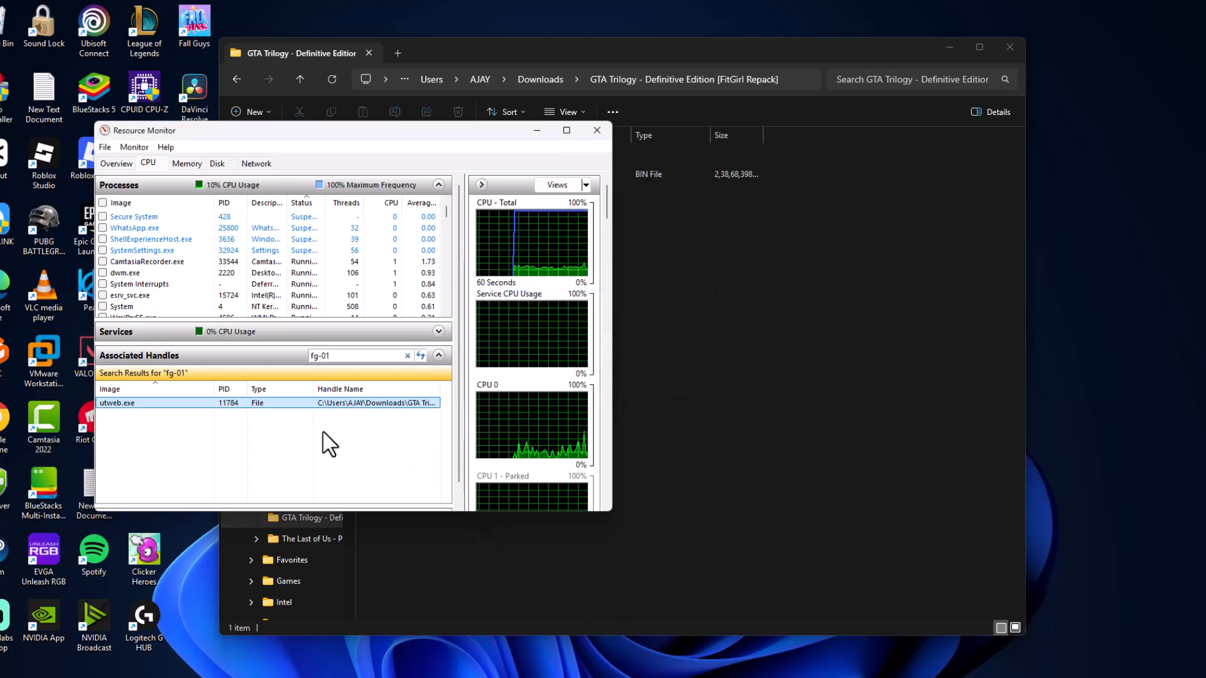
click(421, 356)
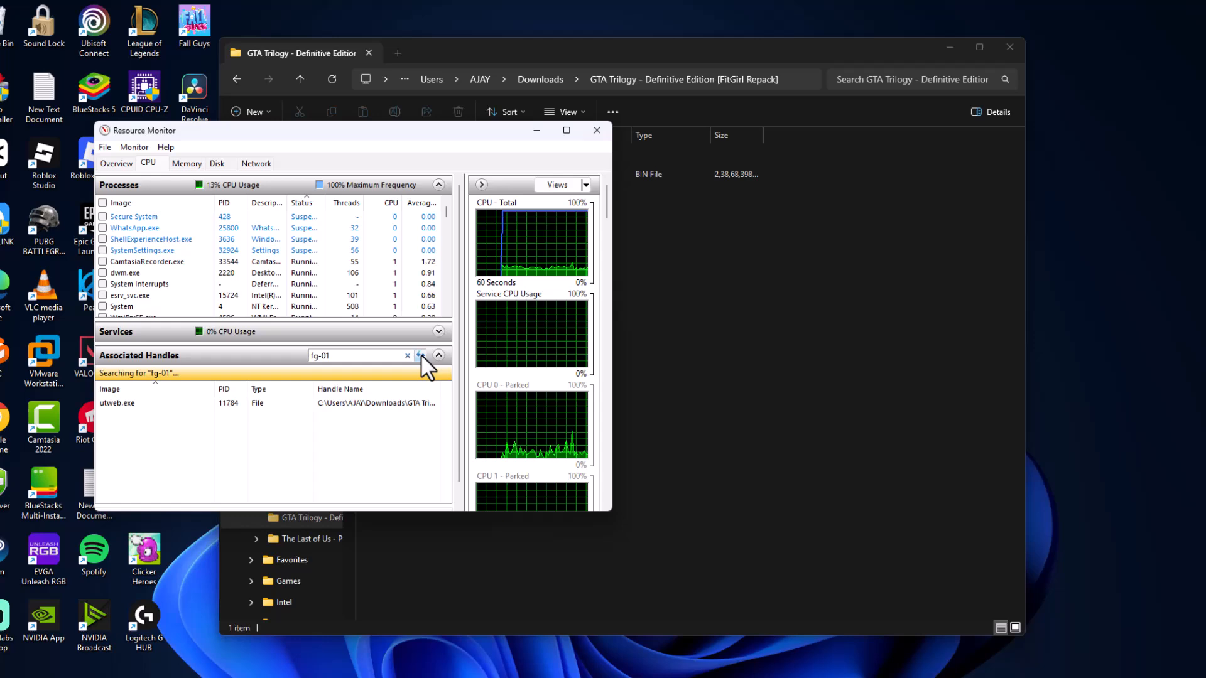
click(596, 129)
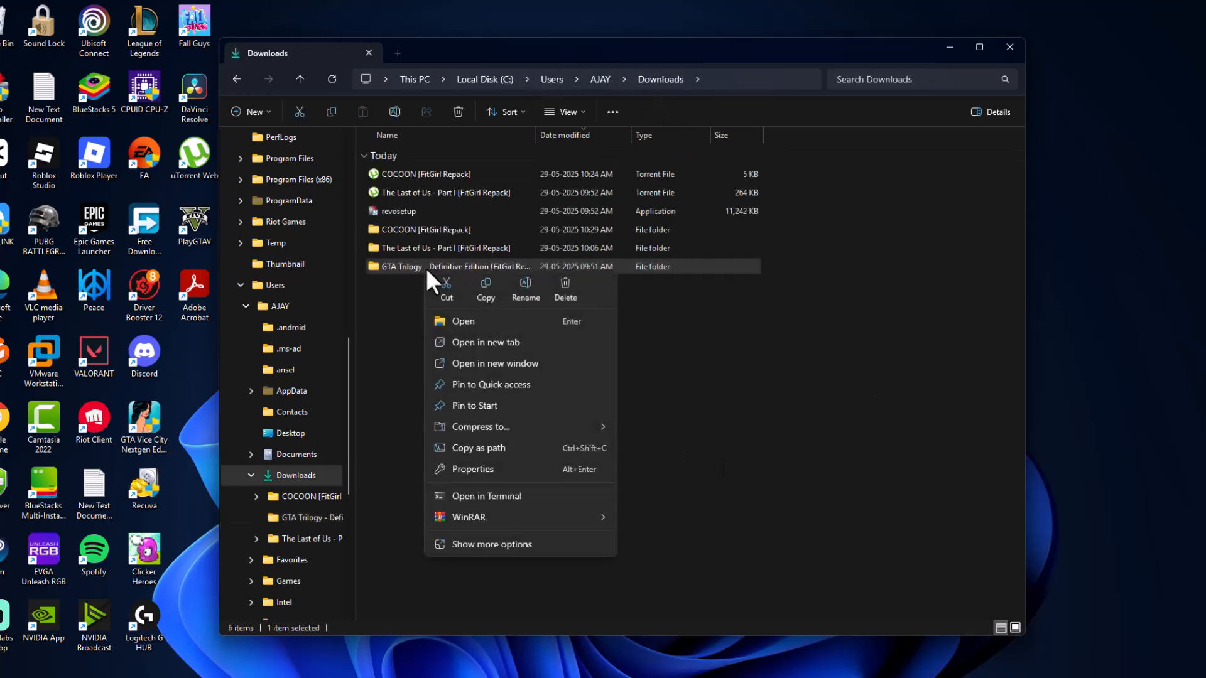
Step: Permanently delete the GTA Trilogy folder from Downloads and close File Explorer
click(565, 291)
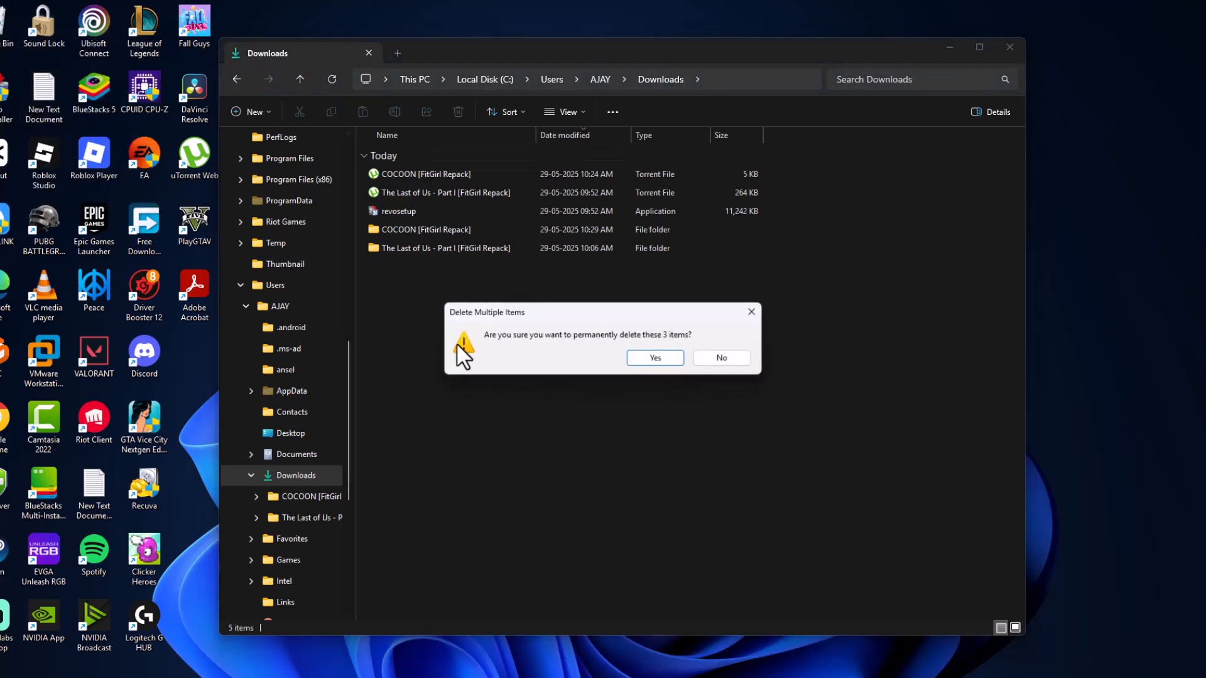
click(653, 356)
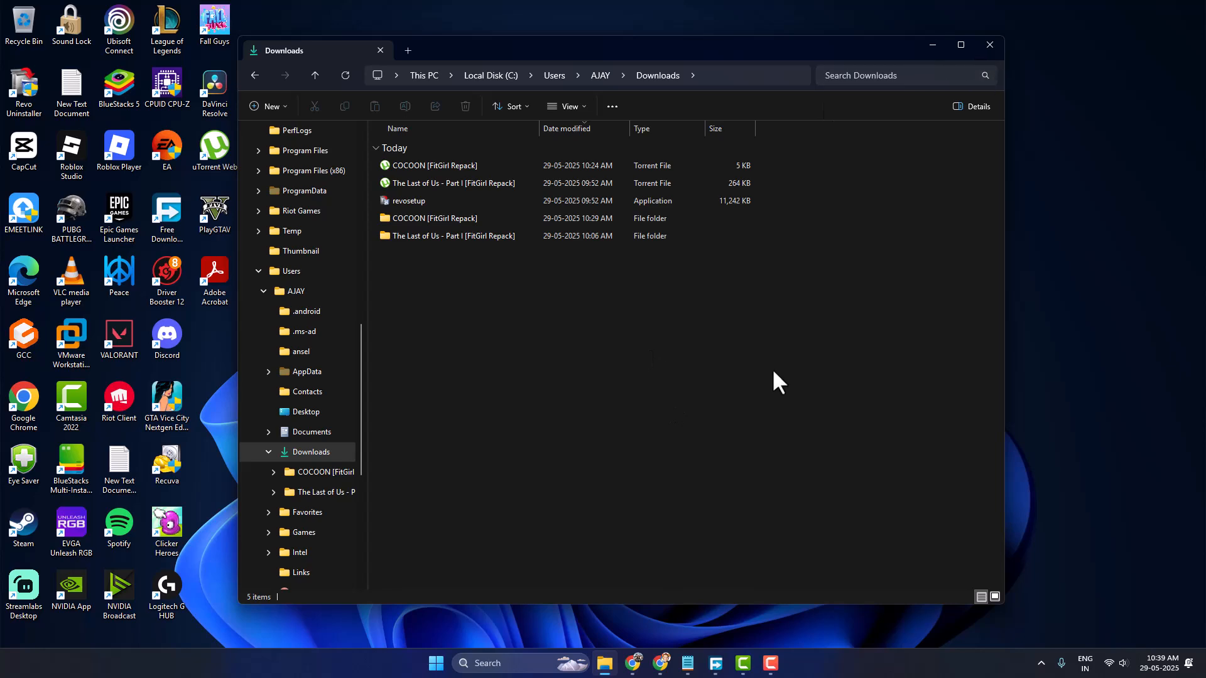
click(989, 45)
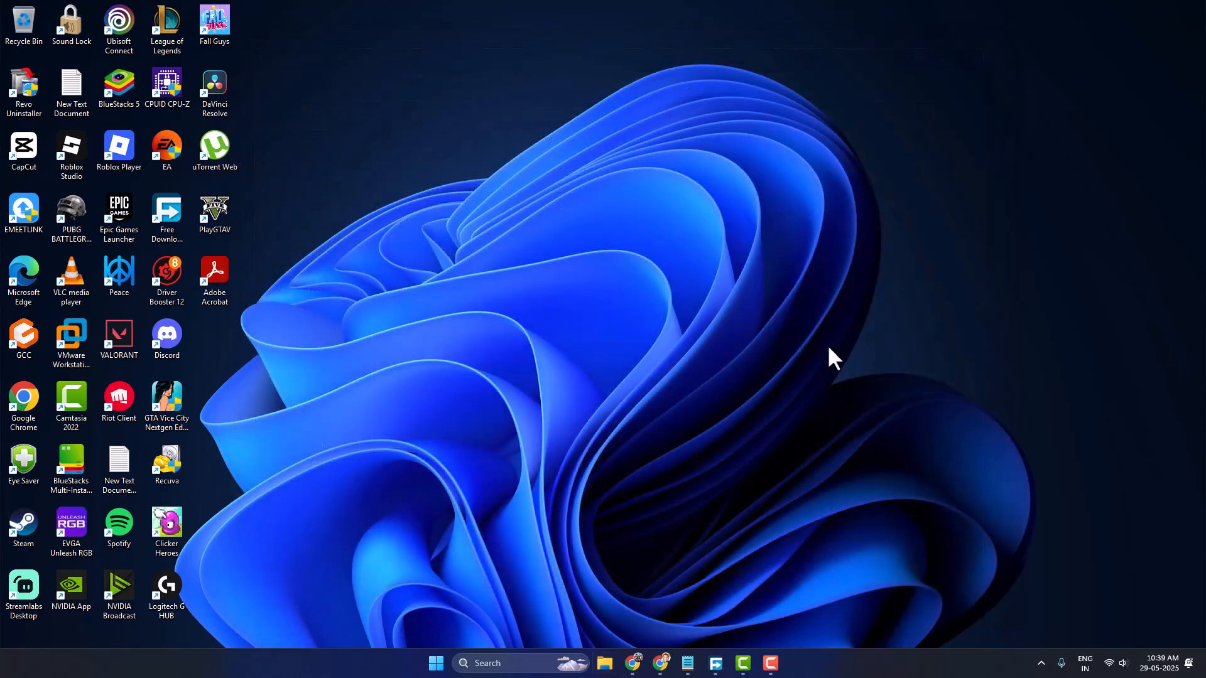